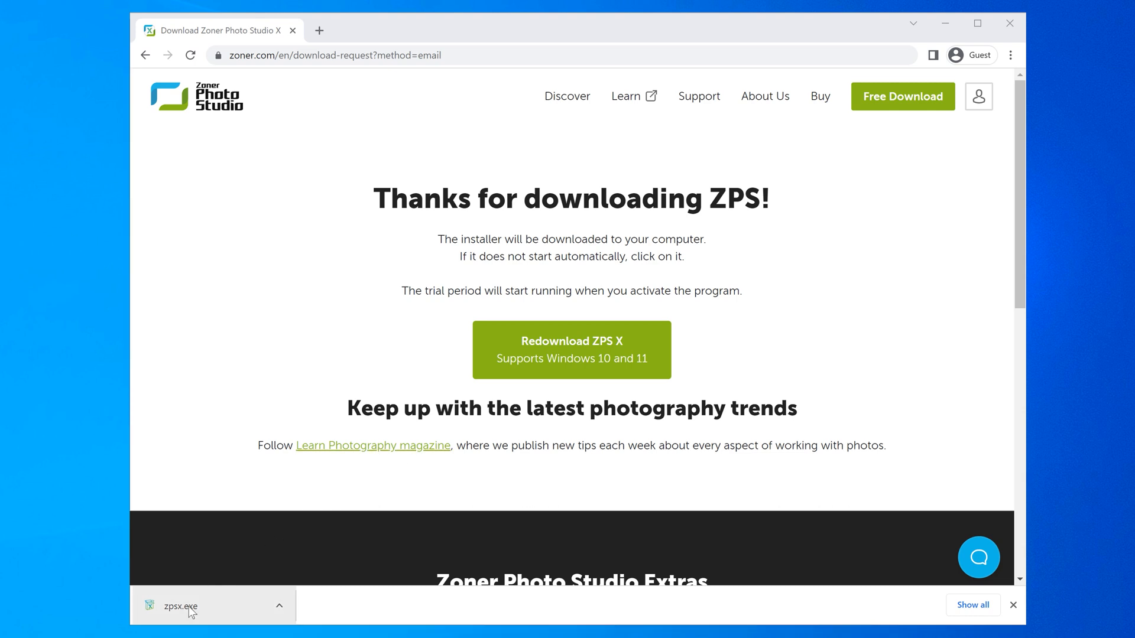
- Run zpsx.exe, accept the license agreement, install and launch Zoner Photo Studio X
{"action": "left_click", "coordinate": [182, 608]}
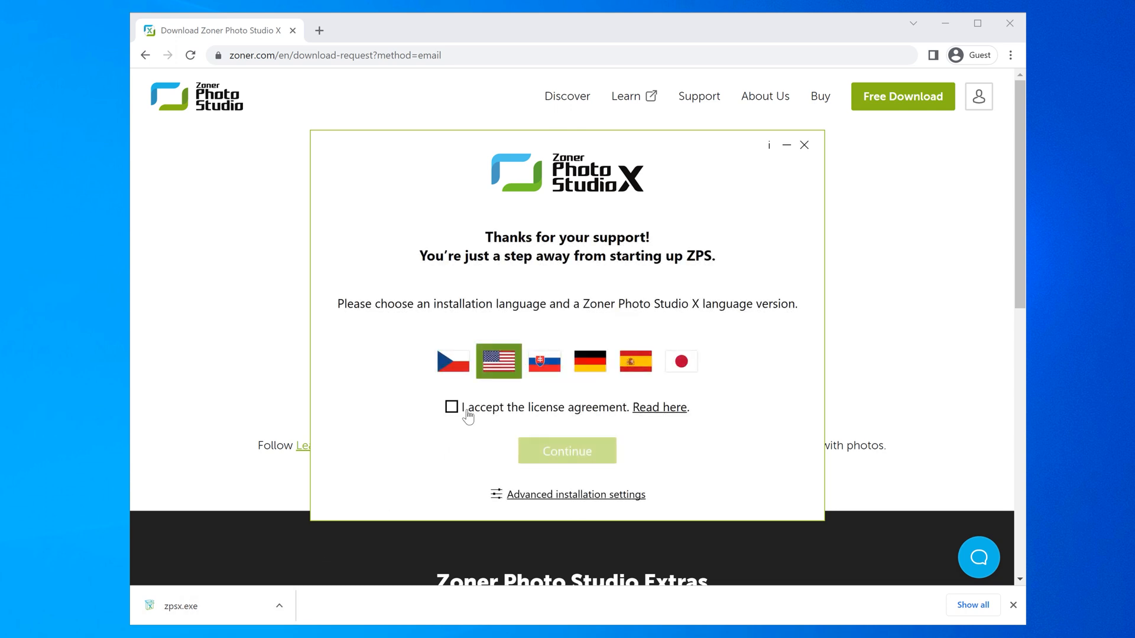
{"action": "left_click", "coordinate": [452, 407]}
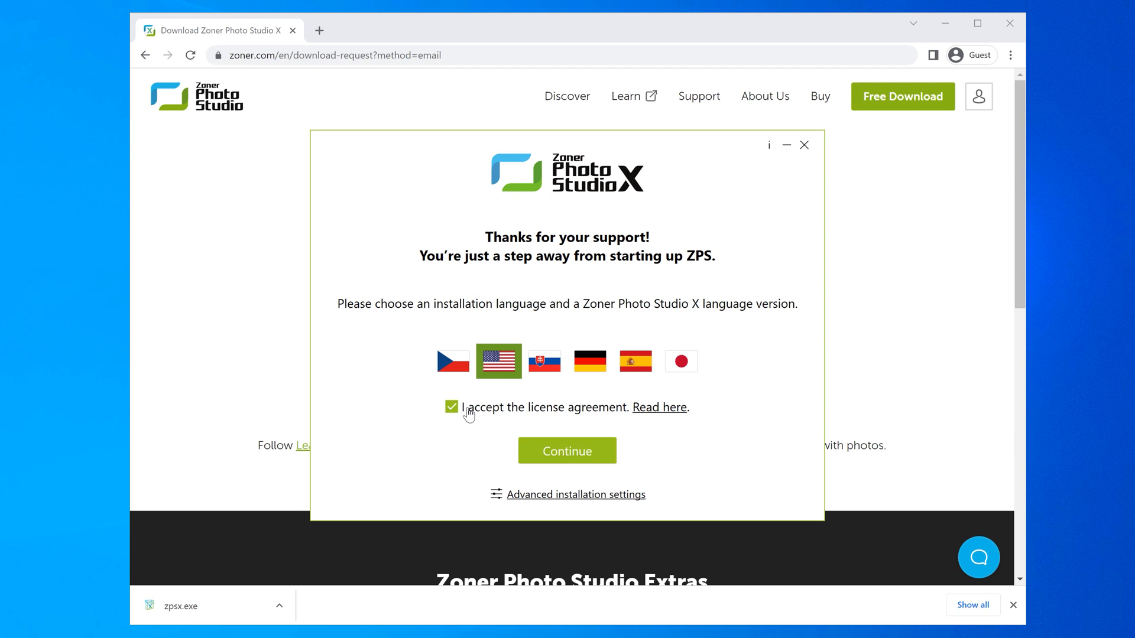
{"action": "left_click", "coordinate": [567, 451]}
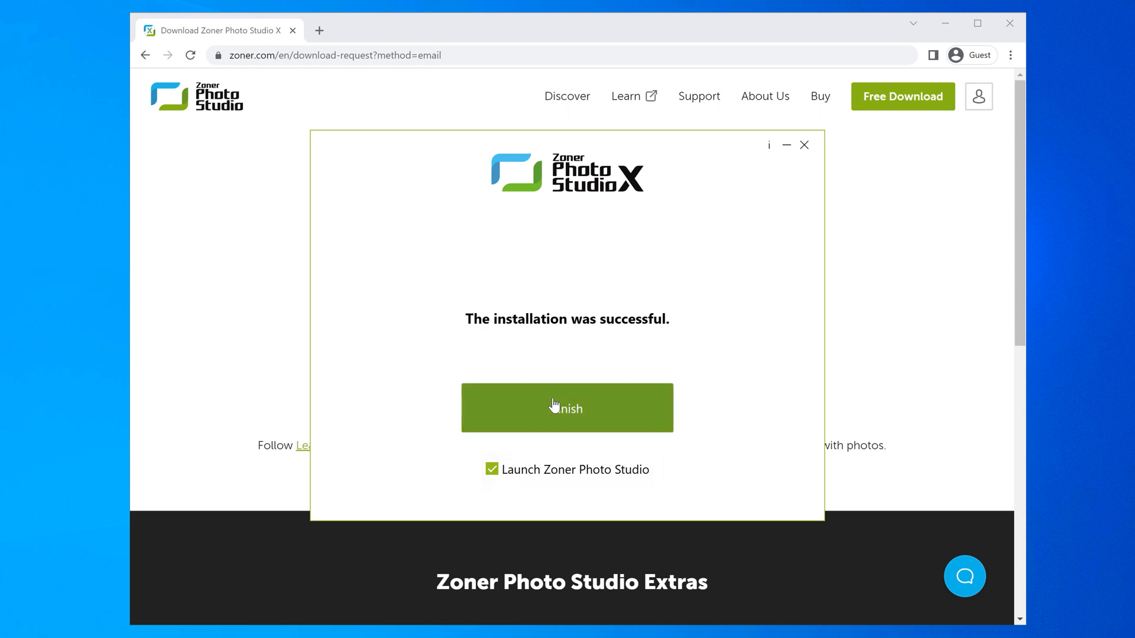
{"action": "left_click", "coordinate": [568, 408]}
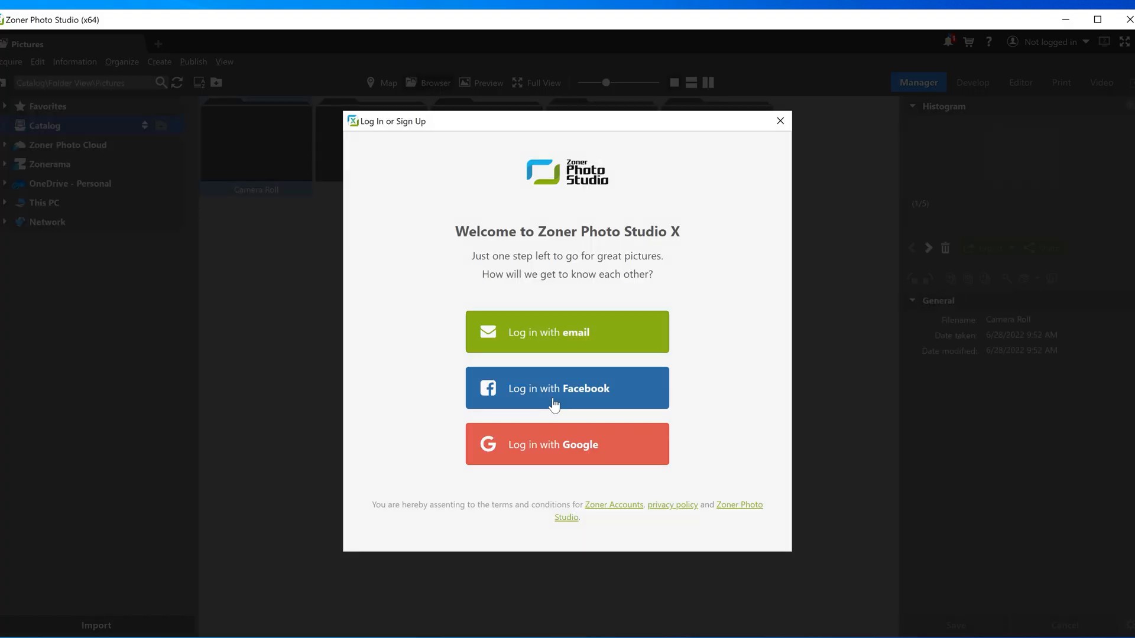
{"action": "mouse_move", "coordinate": [558, 343]}
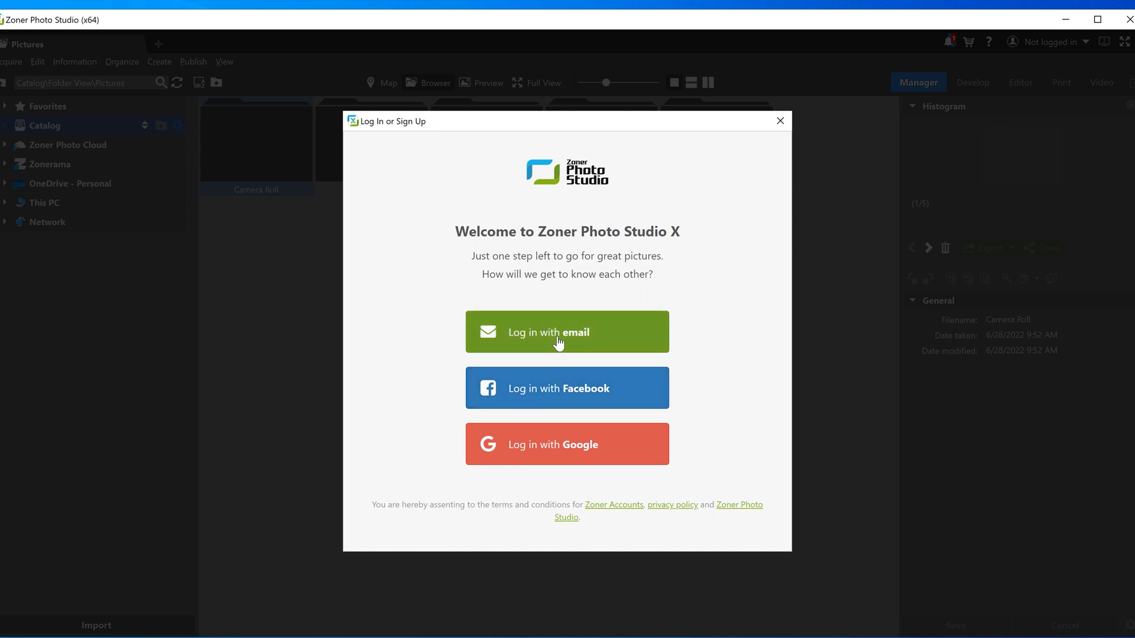
{"action": "mouse_move", "coordinate": [553, 355]}
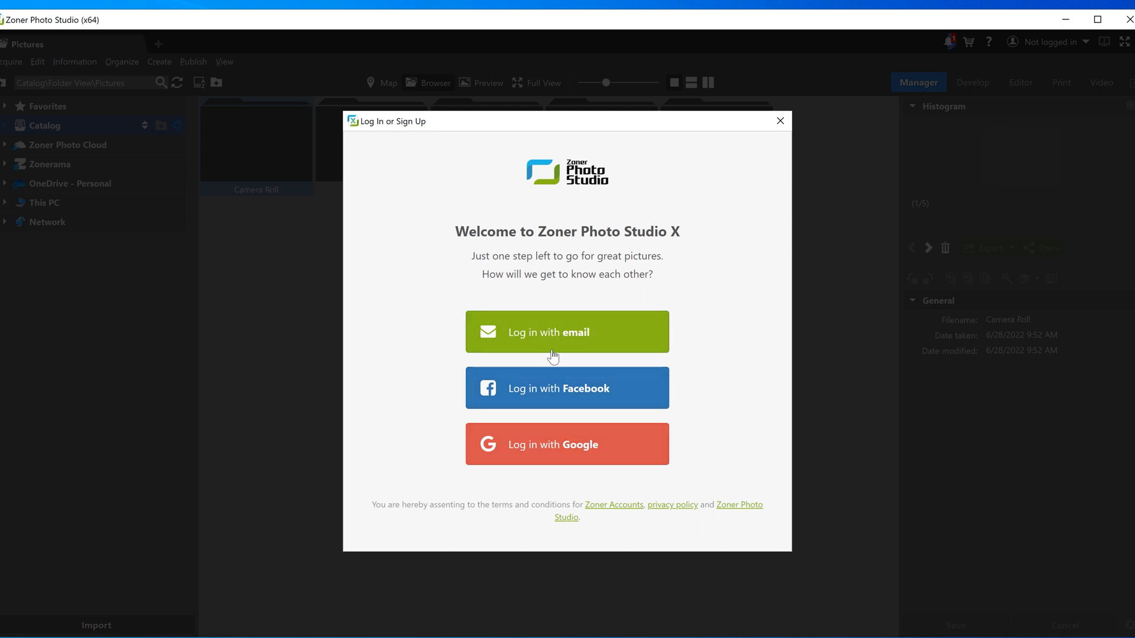
{"action": "left_click", "coordinate": [567, 331]}
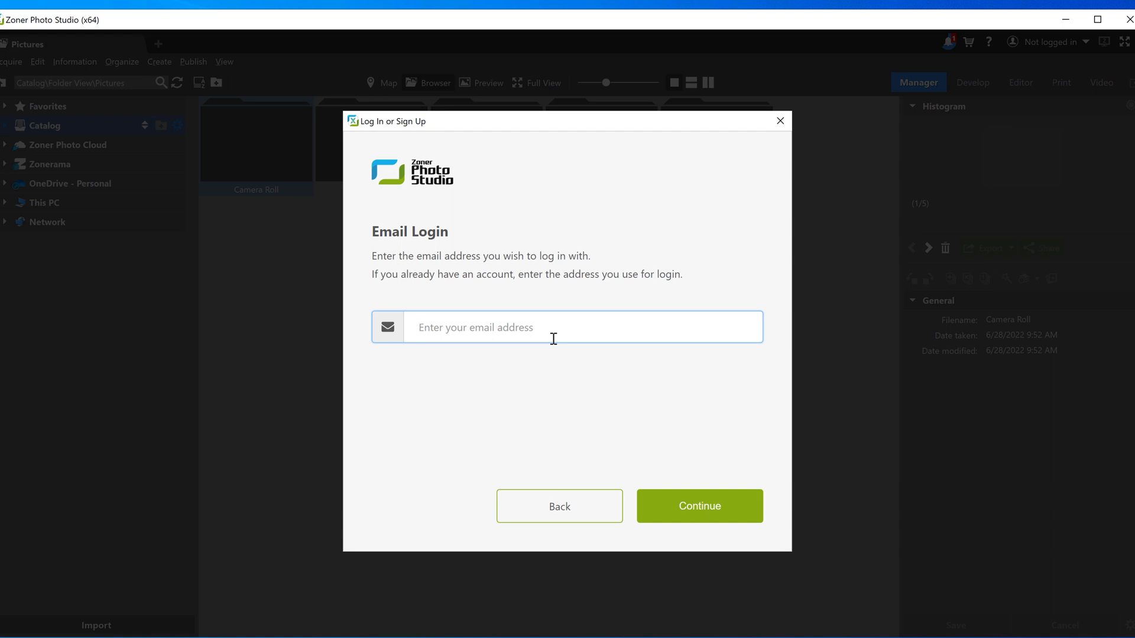
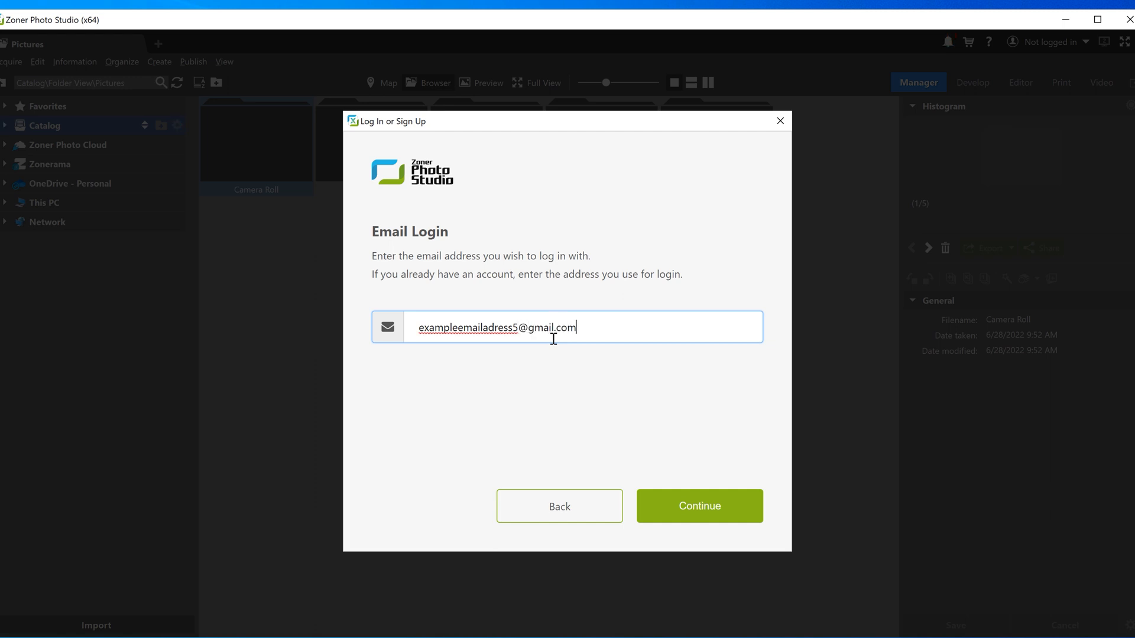
- Submit the email, follow the Activate Your Zoner Account link, set a password and activate
{"action": "left_click", "coordinate": [700, 506]}
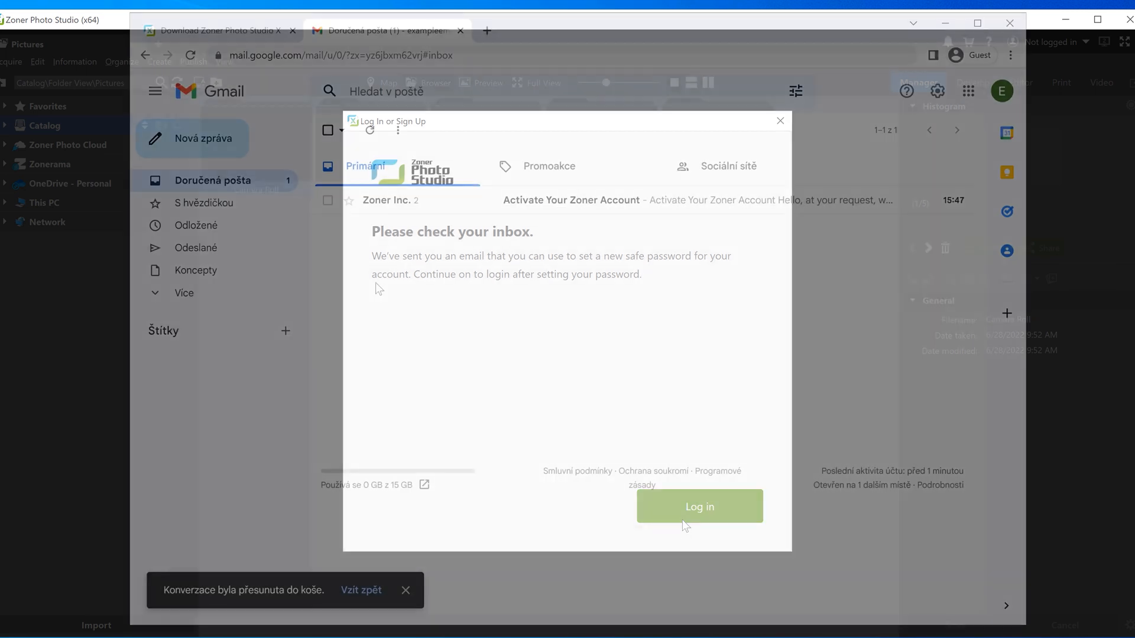
{"action": "left_click", "coordinate": [781, 121]}
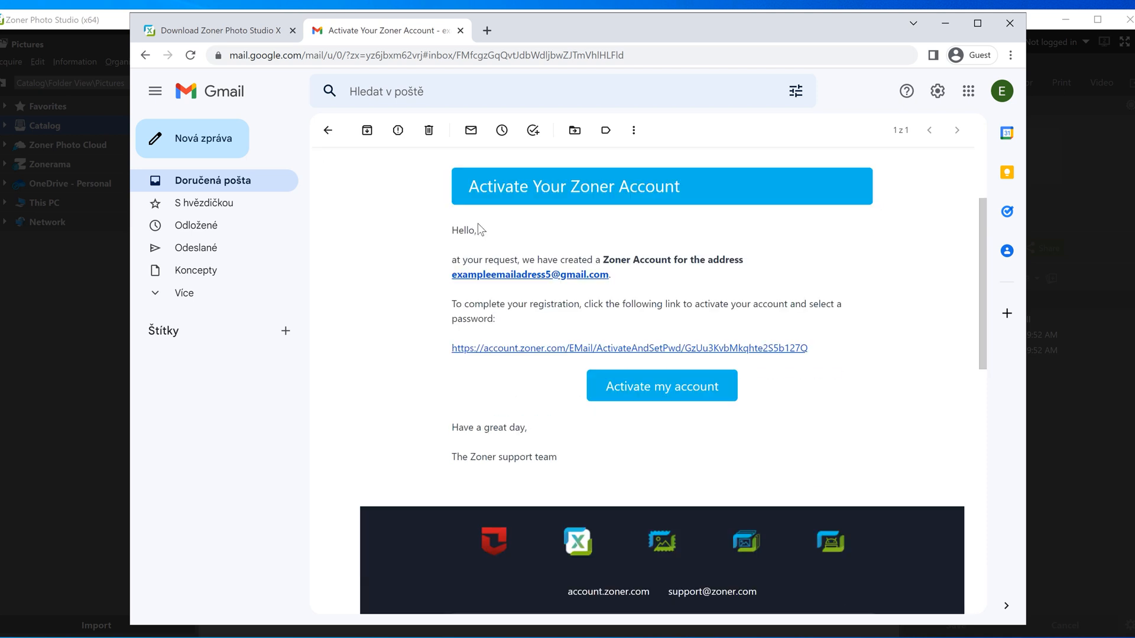
{"action": "left_click", "coordinate": [662, 385]}
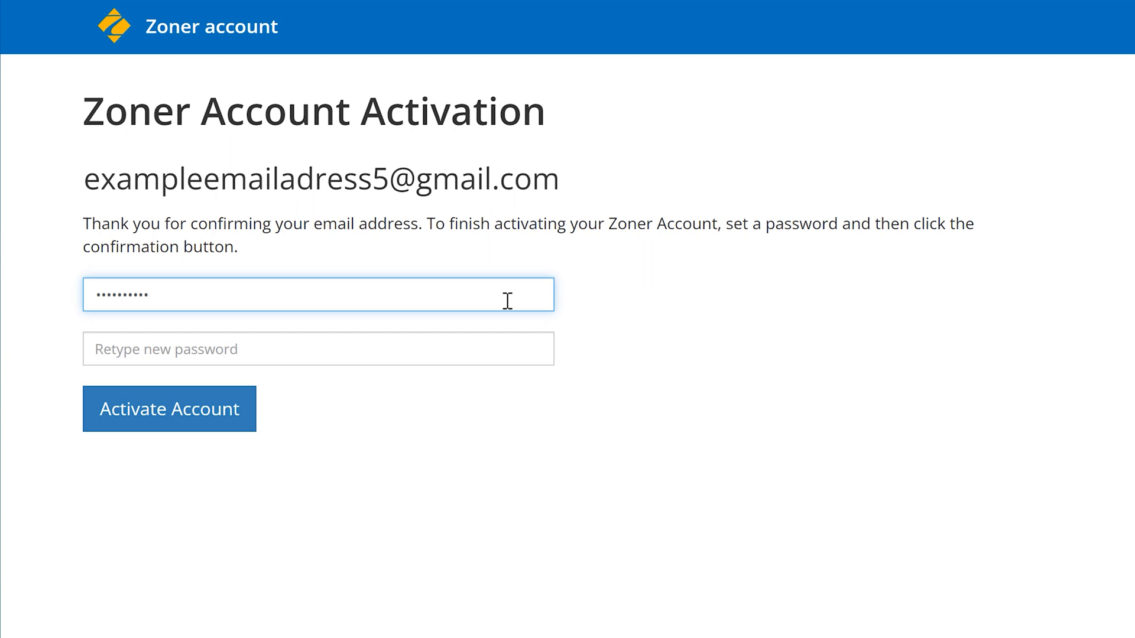
{"action": "type", "text": "•••••"}
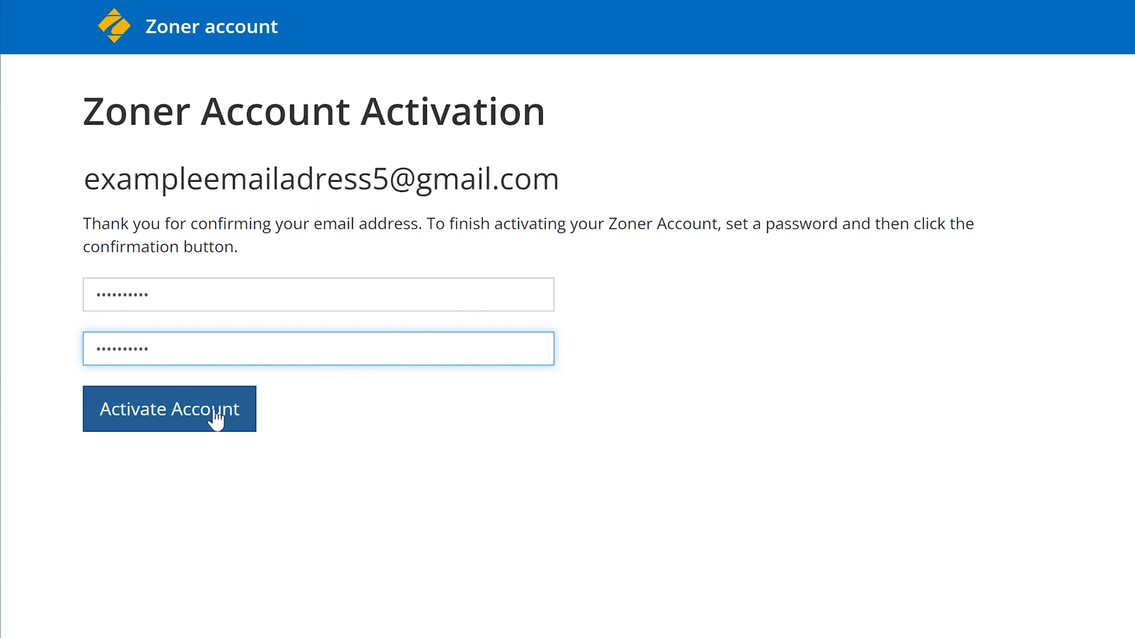
{"action": "left_click", "coordinate": [170, 409]}
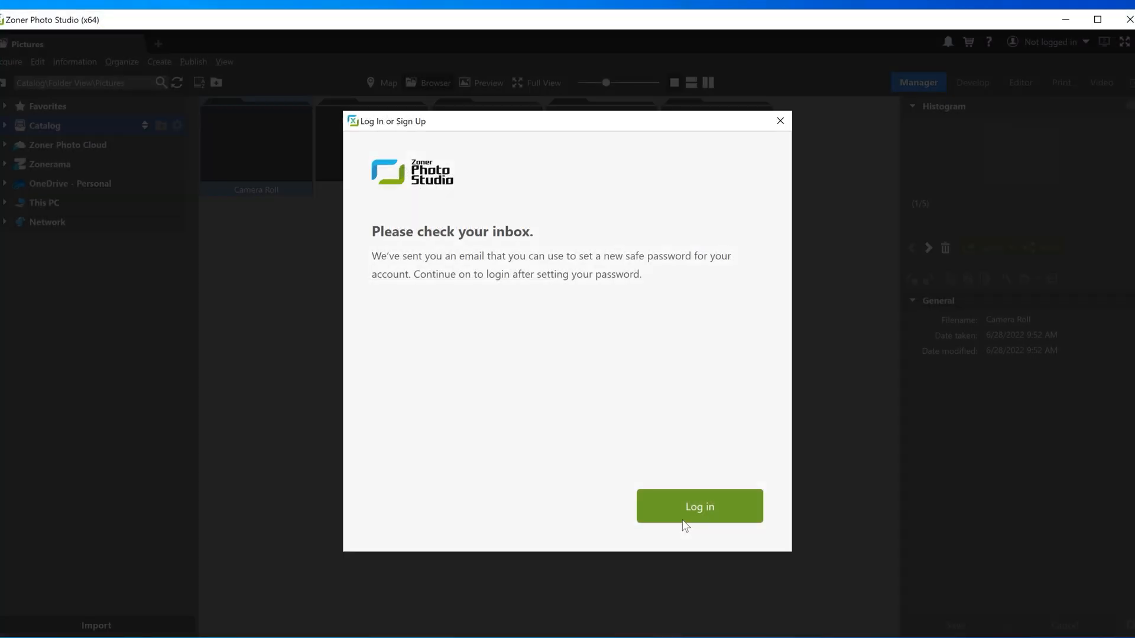
- Log in with the new account and continue onward to the photos in the Manager
{"action": "left_click", "coordinate": [700, 505]}
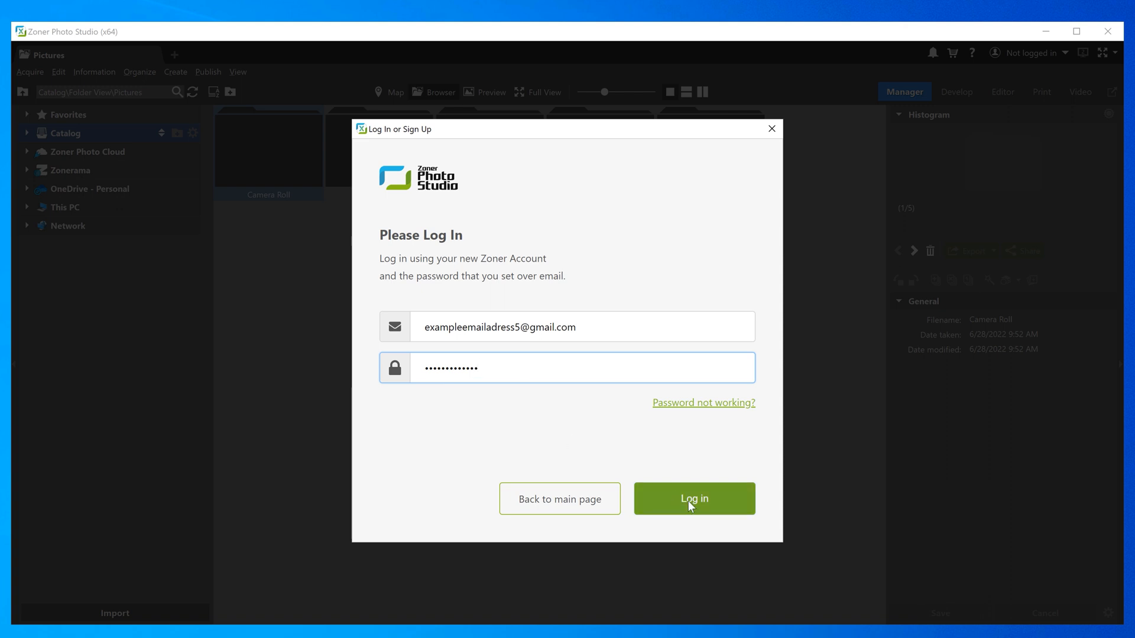
{"action": "left_click", "coordinate": [694, 499]}
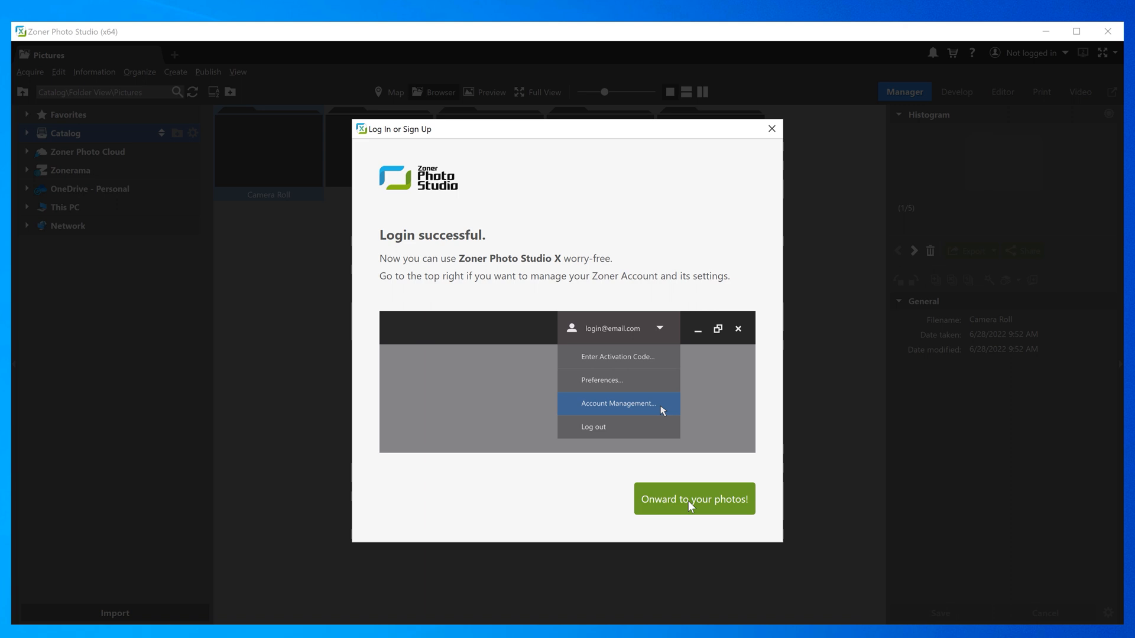
{"action": "left_click", "coordinate": [694, 499]}
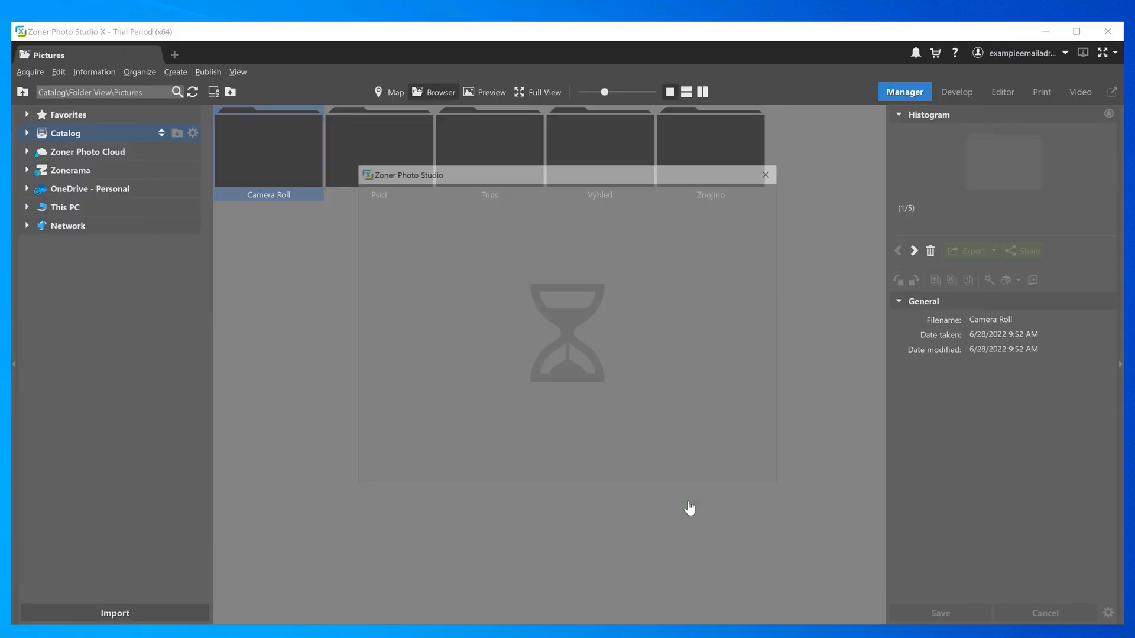